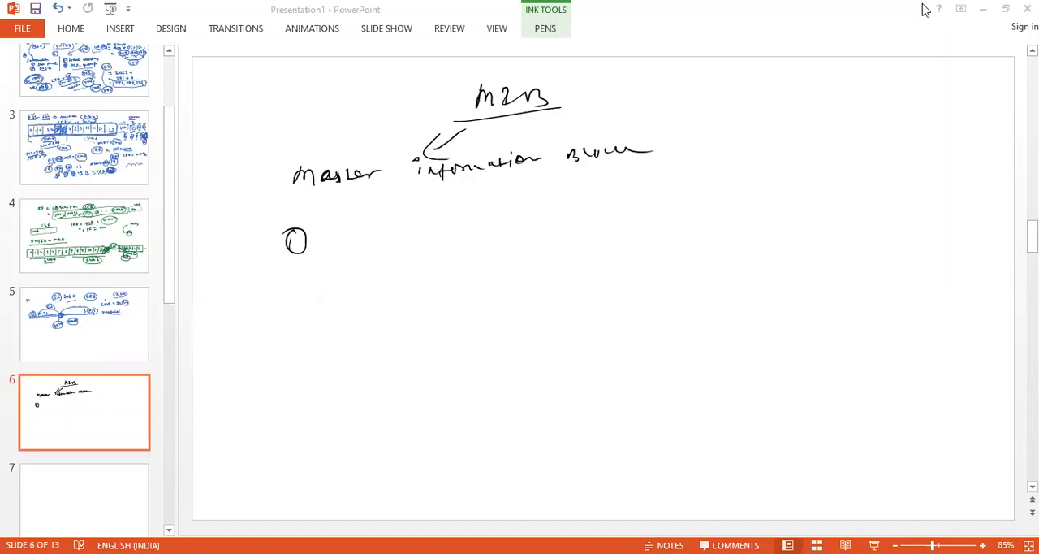
{"action": "mouse_move", "coordinate": [477, 145]}
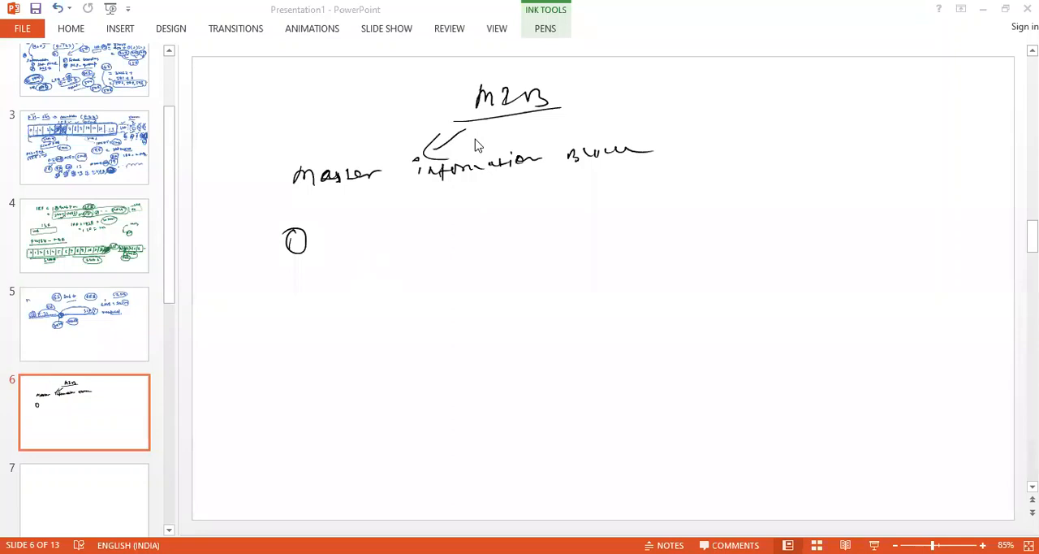
{"action": "mouse_move", "coordinate": [559, 100]}
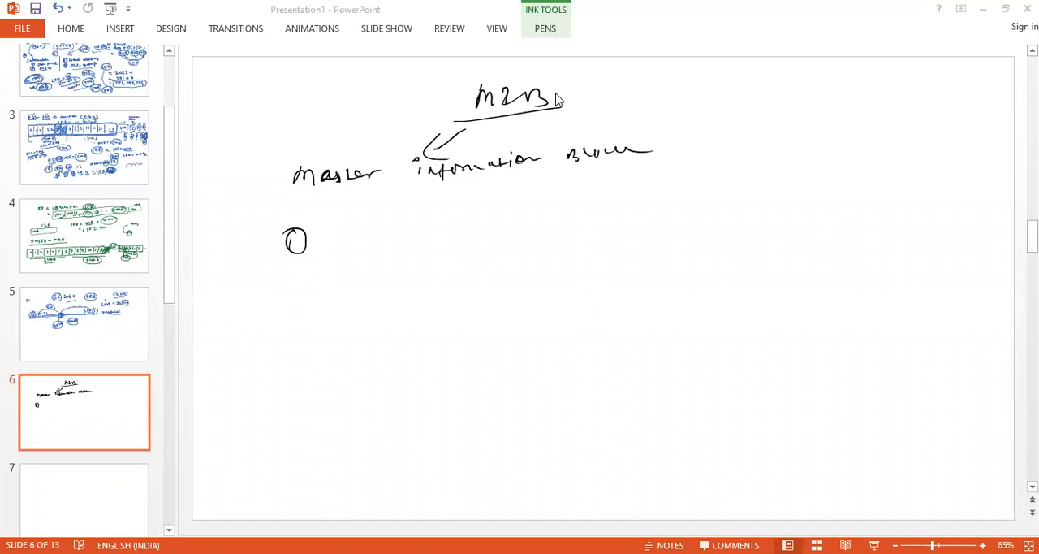
{"action": "mouse_move", "coordinate": [328, 237]}
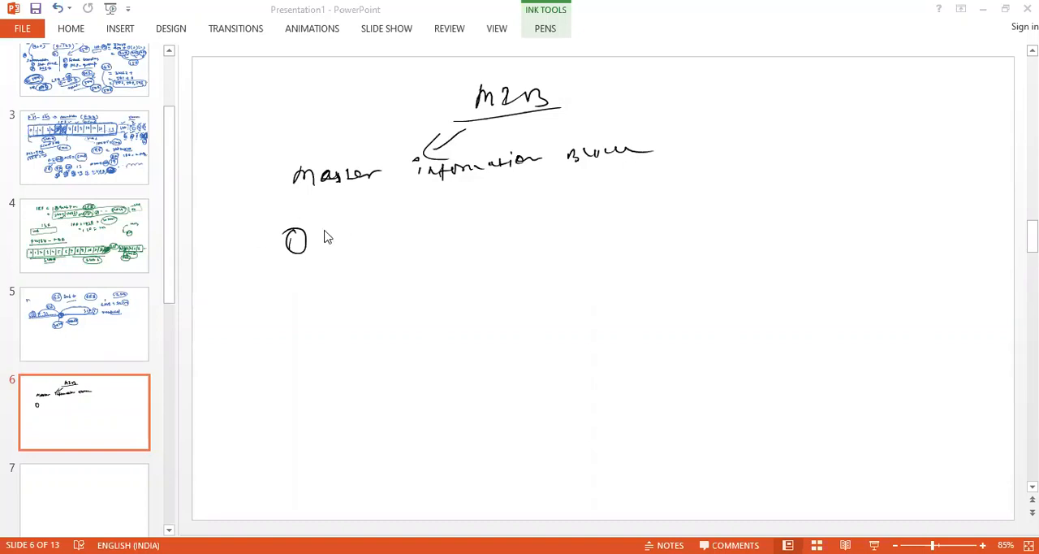
{"action": "mouse_move", "coordinate": [435, 155]}
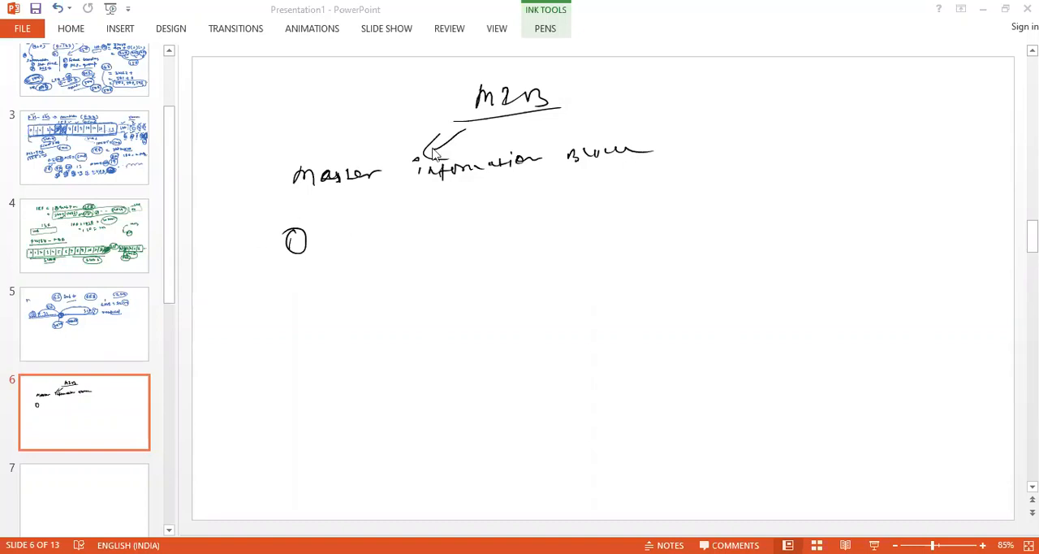
{"action": "mouse_move", "coordinate": [456, 91]}
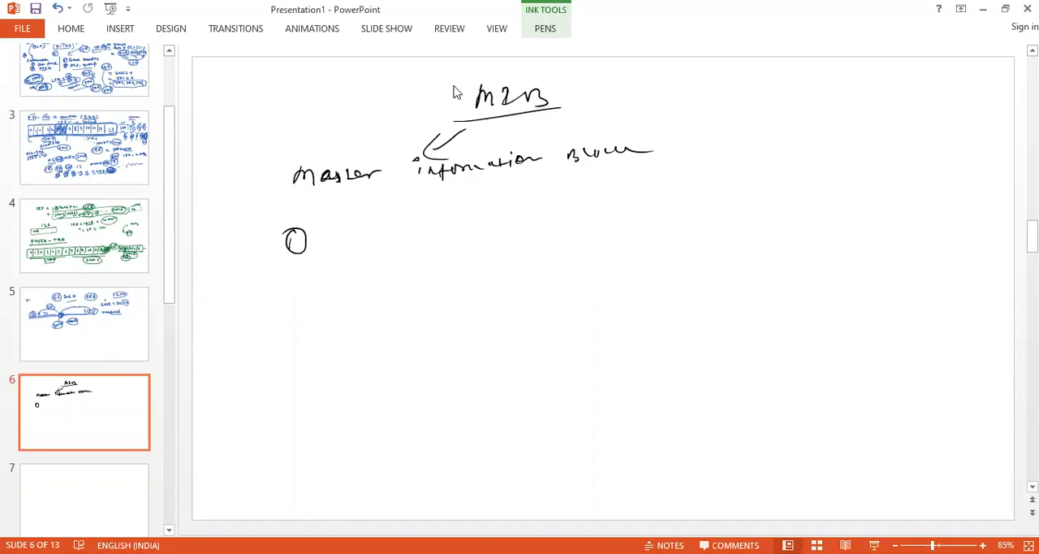
{"action": "mouse_move", "coordinate": [467, 85]}
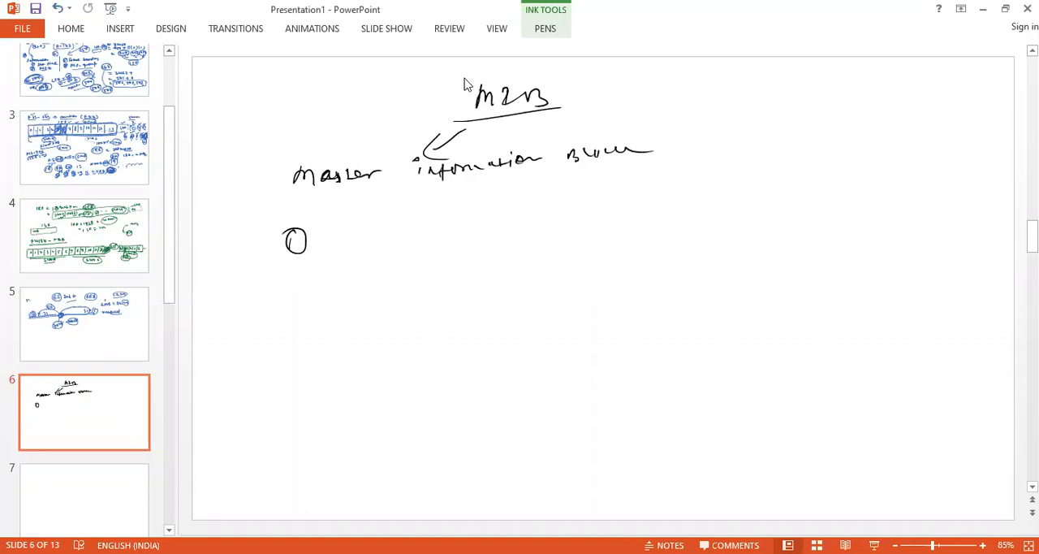
{"action": "mouse_move", "coordinate": [256, 100]}
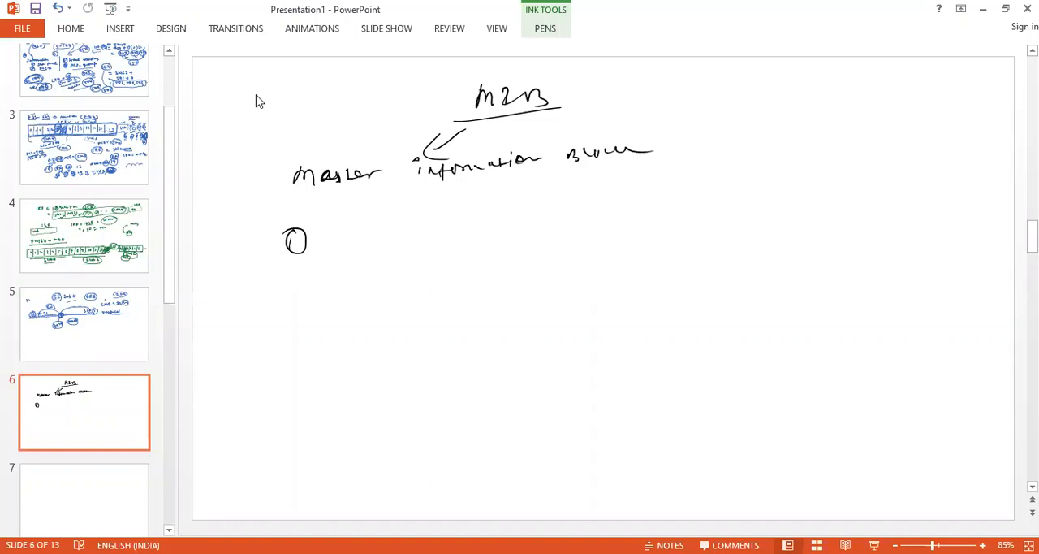
Handwrite 'DL BW' as the first MIB item below the heading
{"action": "left_click", "coordinate": [318, 234]}
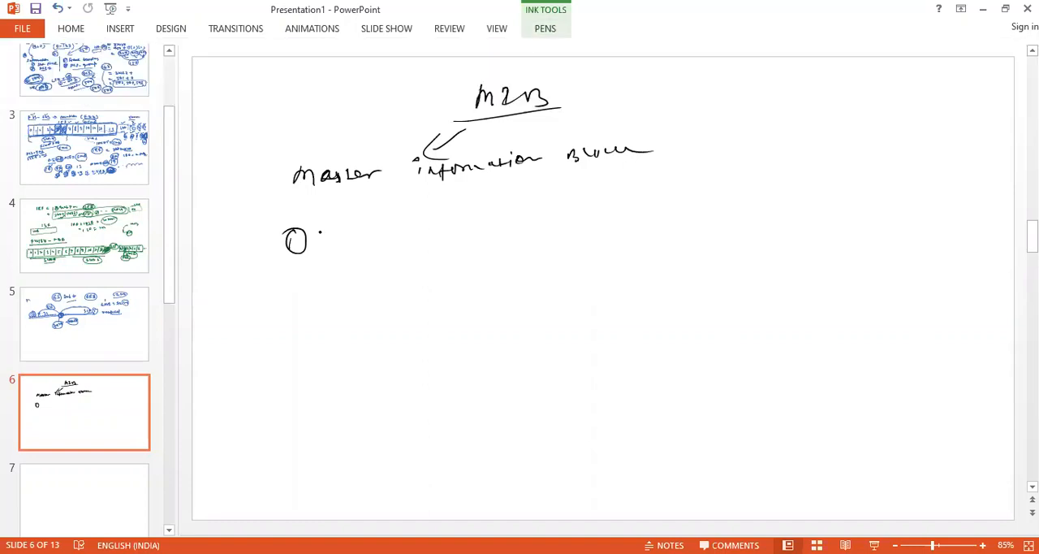
{"action": "left_click_drag", "start_coordinate": [333, 243], "coordinate": [340, 229]}
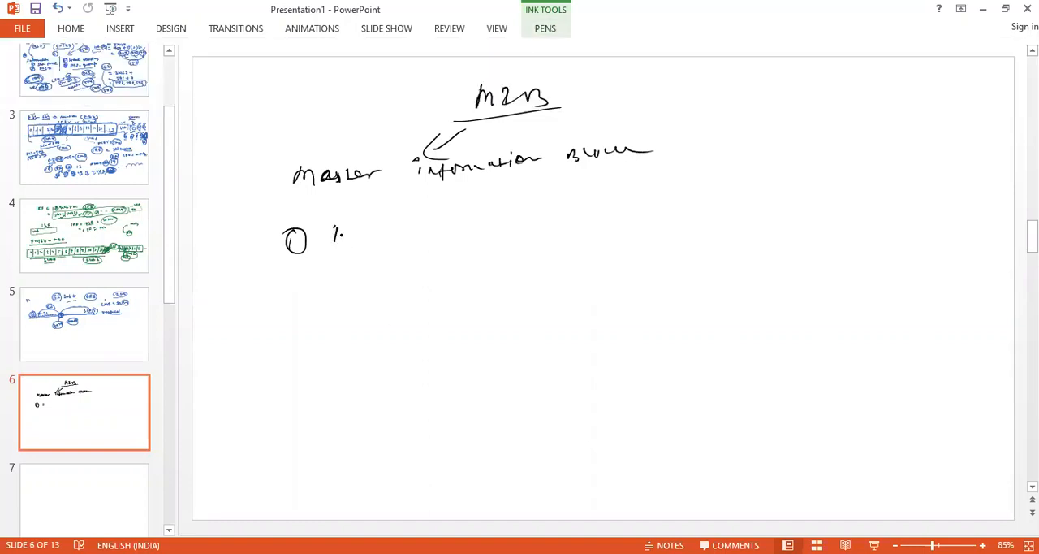
{"action": "left_click_drag", "start_coordinate": [333, 235], "coordinate": [438, 240]}
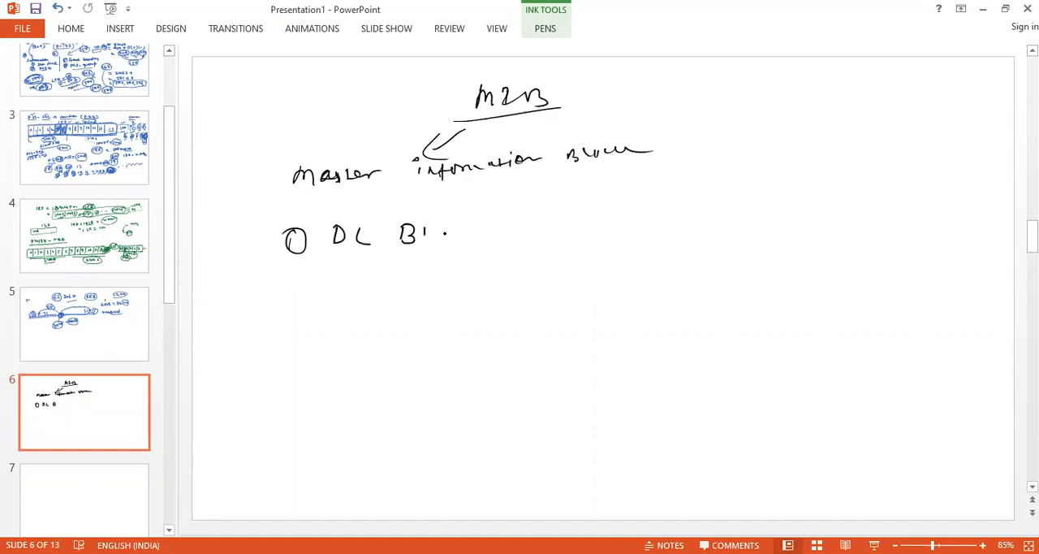
{"action": "left_click_drag", "start_coordinate": [414, 231], "coordinate": [446, 235]}
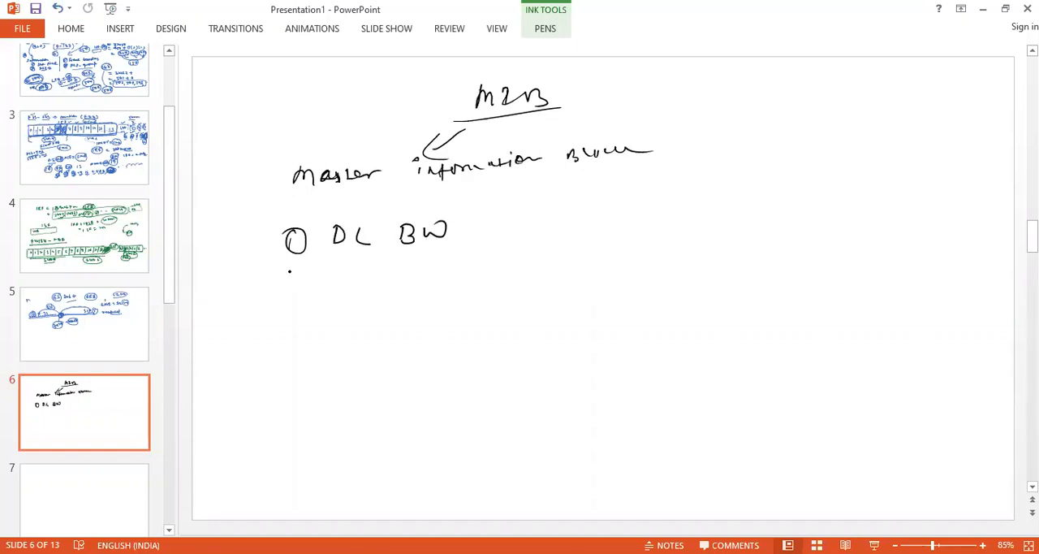
Add circled 2 with 'SFN' and circled 3 with 'PHICH configuration'
{"action": "left_click_drag", "start_coordinate": [280, 276], "coordinate": [308, 279]}
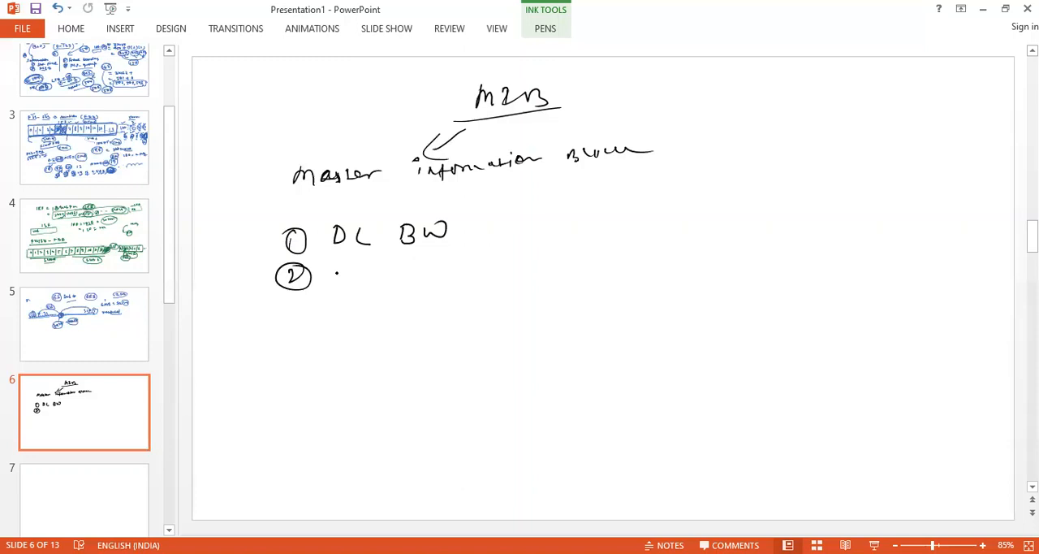
{"action": "left_click_drag", "start_coordinate": [333, 276], "coordinate": [381, 276]}
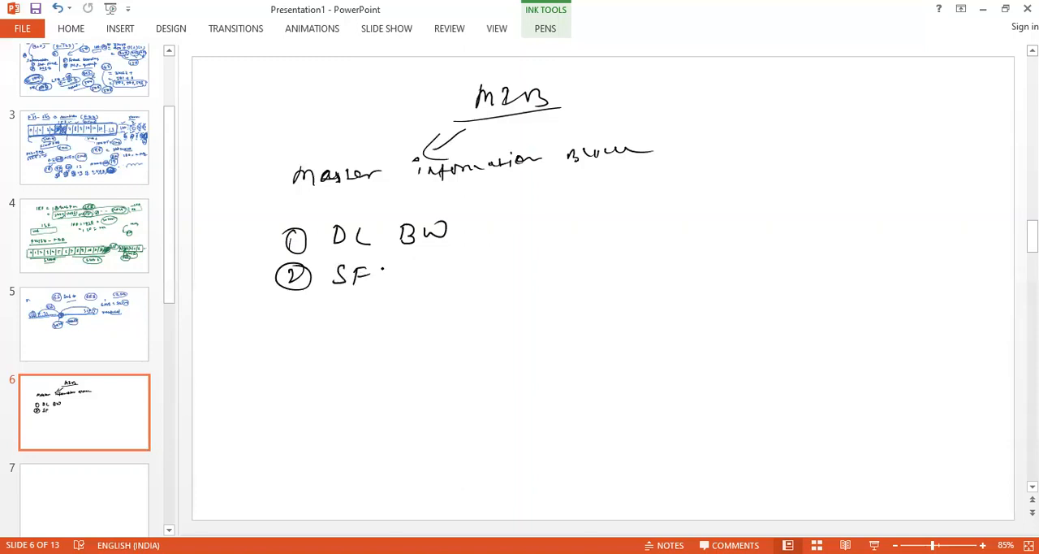
{"action": "left_click_drag", "start_coordinate": [382, 268], "coordinate": [406, 284]}
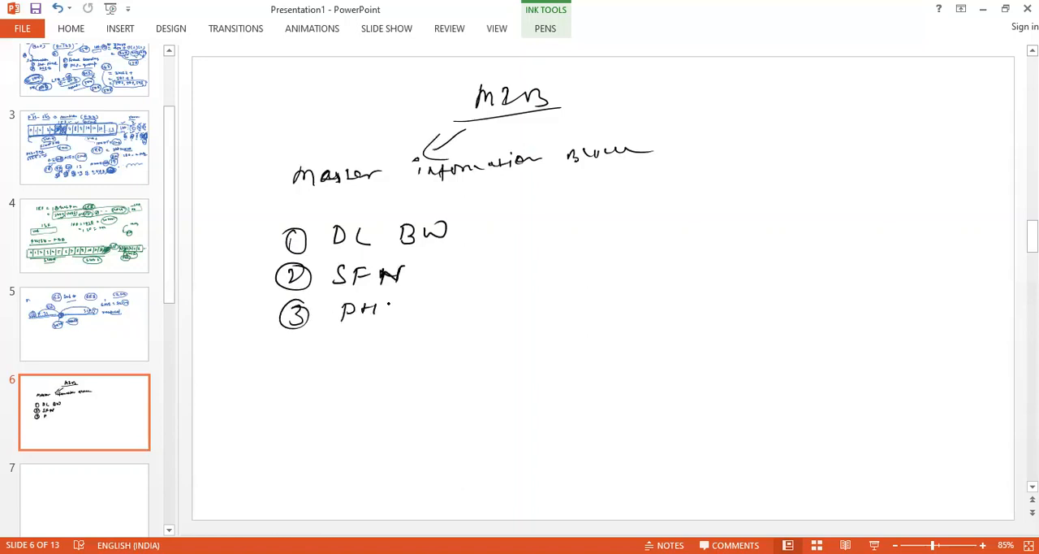
{"action": "left_click_drag", "start_coordinate": [393, 309], "coordinate": [463, 308]}
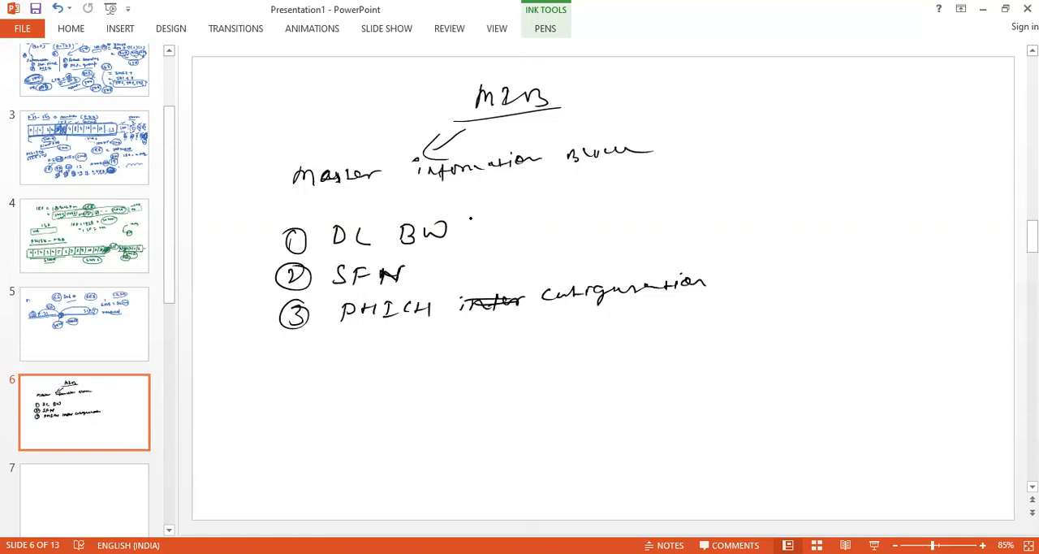
Write bandwidth options 20MHz, 10MHz, 5… after DL BW and circle 20MHz
{"action": "left_click", "coordinate": [458, 244]}
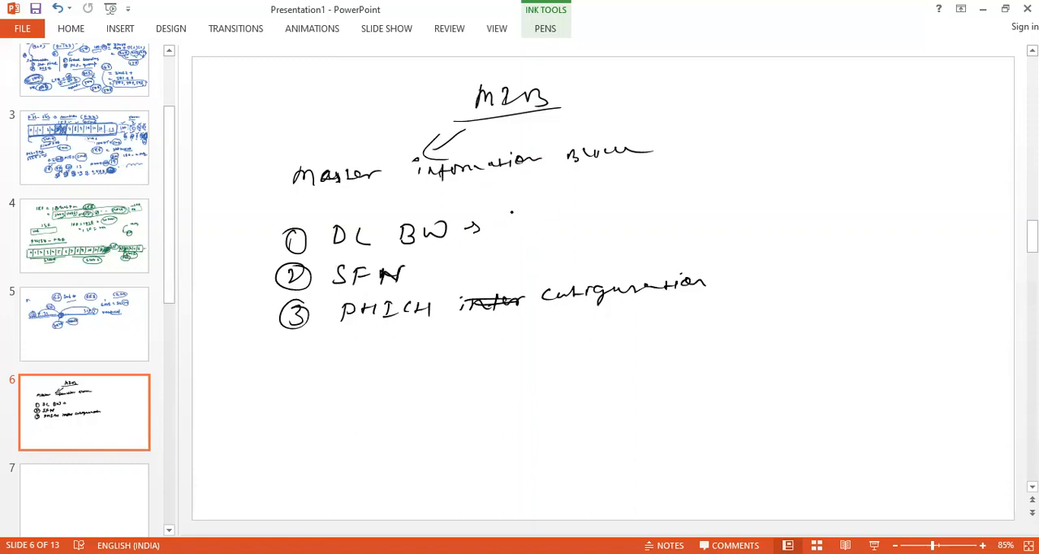
{"action": "left_click_drag", "start_coordinate": [503, 224], "coordinate": [568, 219]}
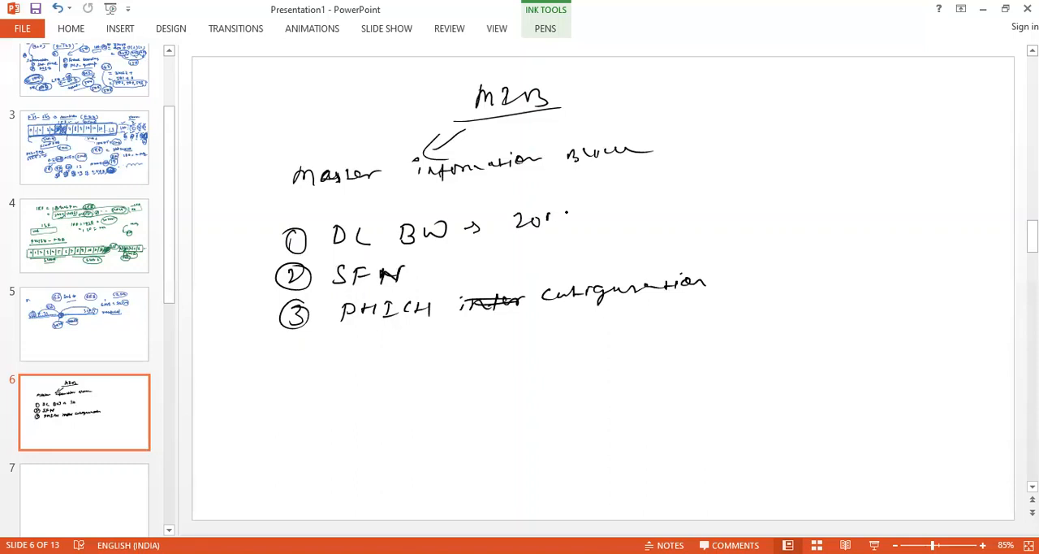
{"action": "left_click_drag", "start_coordinate": [568, 218], "coordinate": [641, 217]}
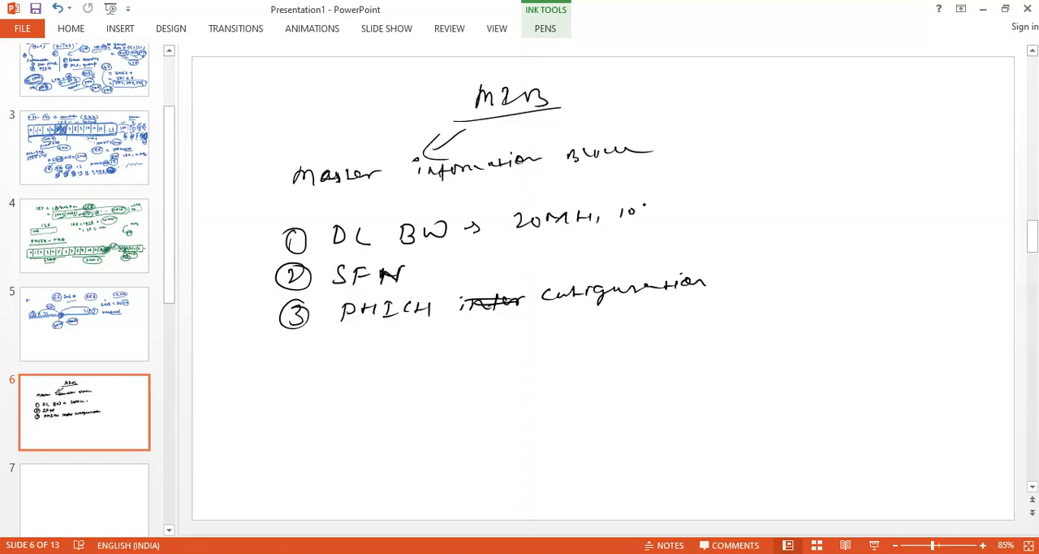
{"action": "left_click_drag", "start_coordinate": [642, 214], "coordinate": [682, 219]}
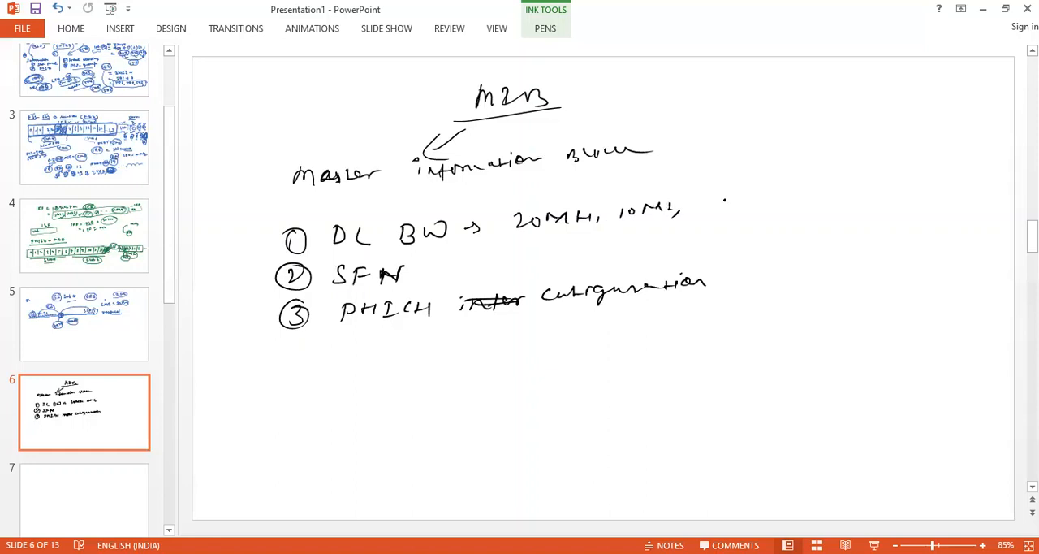
{"action": "left_click_drag", "start_coordinate": [698, 201], "coordinate": [747, 201]}
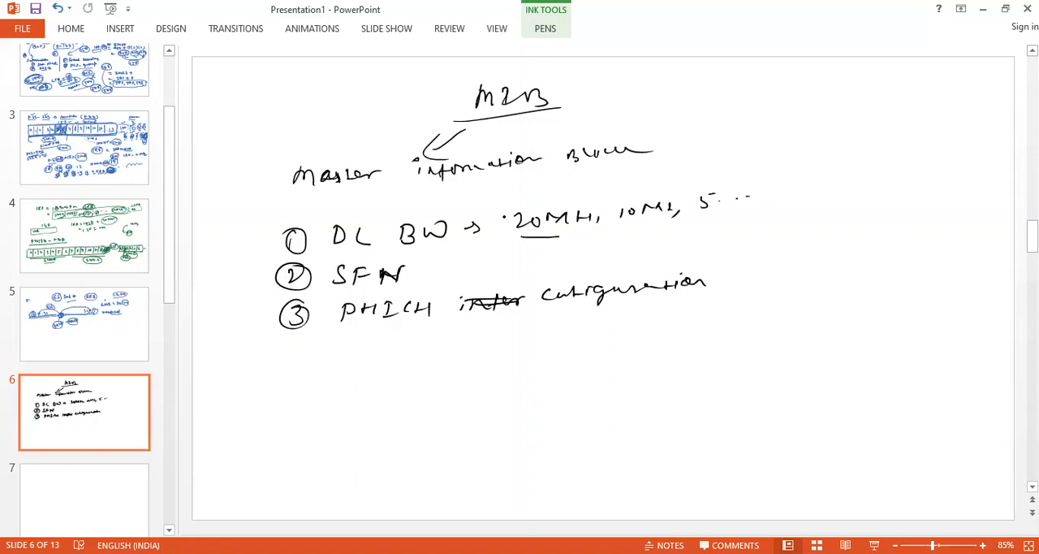
{"action": "left_click_drag", "start_coordinate": [507, 219], "coordinate": [604, 194]}
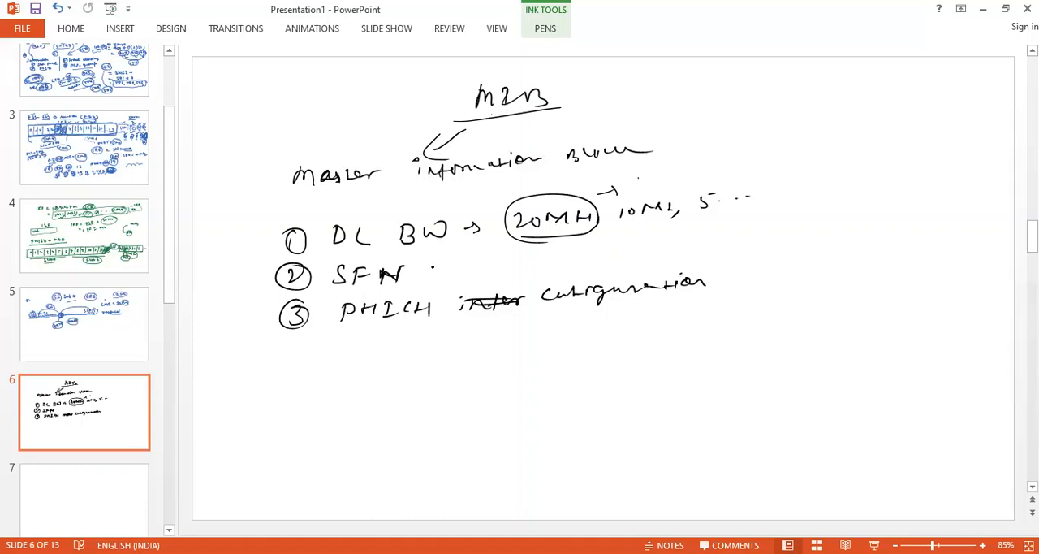
Note the SFN range 0–1024 after an arrow and circle it
{"action": "left_click_drag", "start_coordinate": [426, 273], "coordinate": [455, 268]}
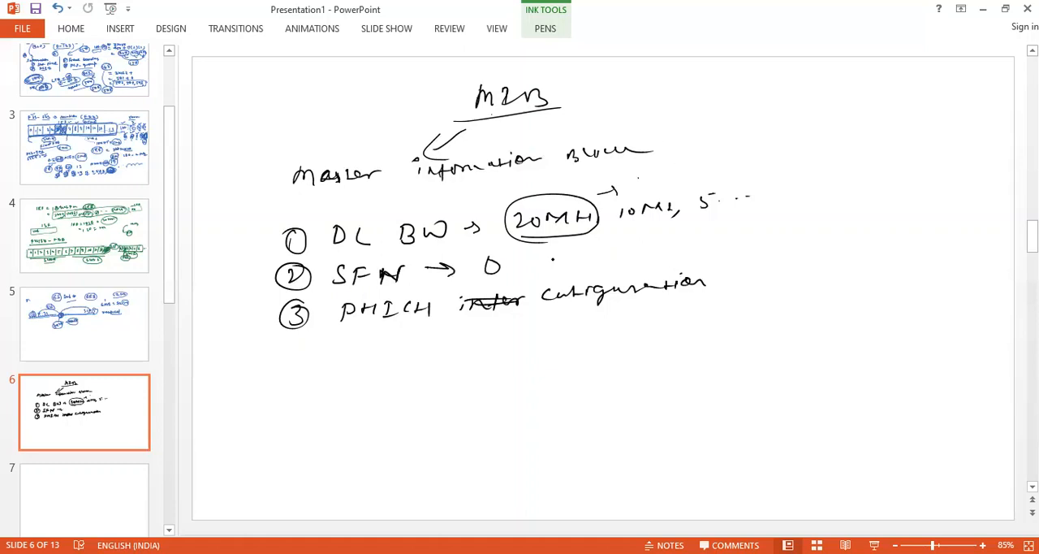
{"action": "left_click_drag", "start_coordinate": [506, 260], "coordinate": [601, 259]}
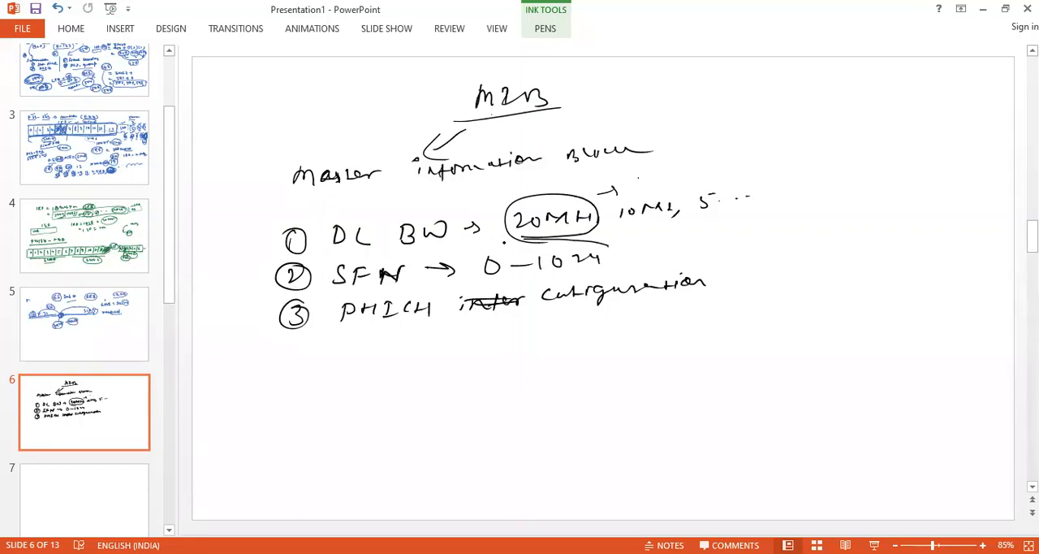
{"action": "left_click_drag", "start_coordinate": [471, 260], "coordinate": [614, 263]}
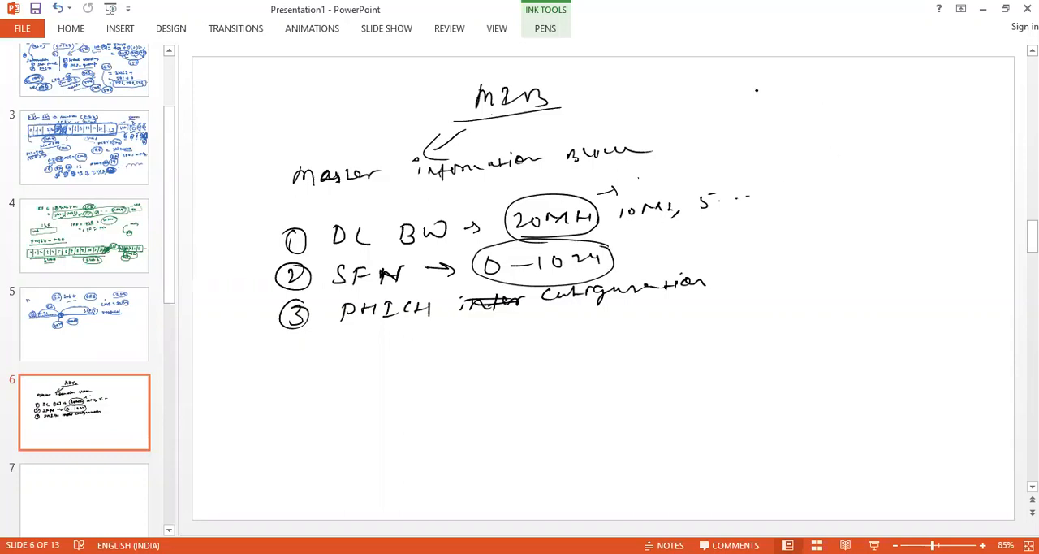
Add the '(24 bit)' note right of the MIB title
{"action": "left_click", "coordinate": [748, 101]}
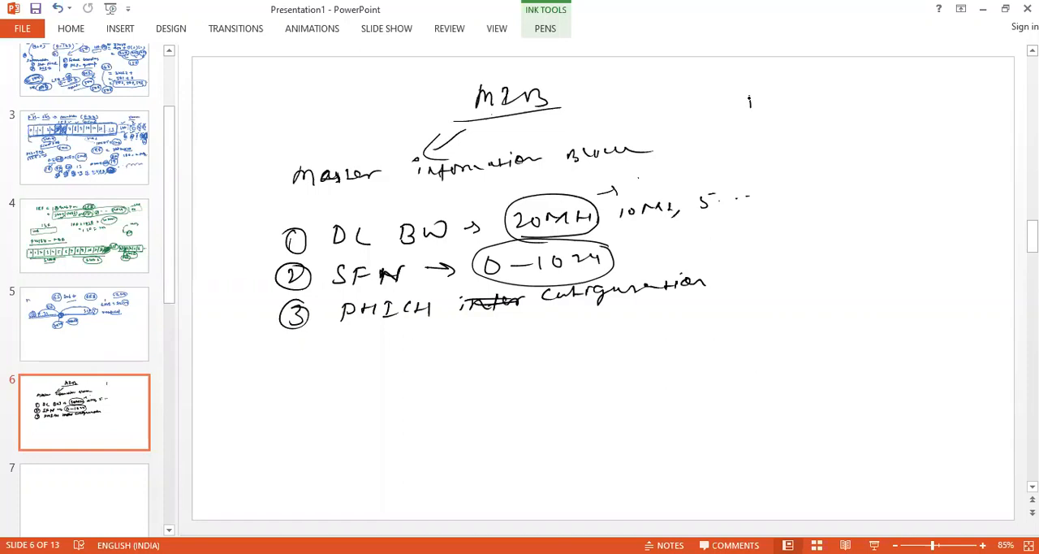
{"action": "left_click_drag", "start_coordinate": [744, 101], "coordinate": [779, 106]}
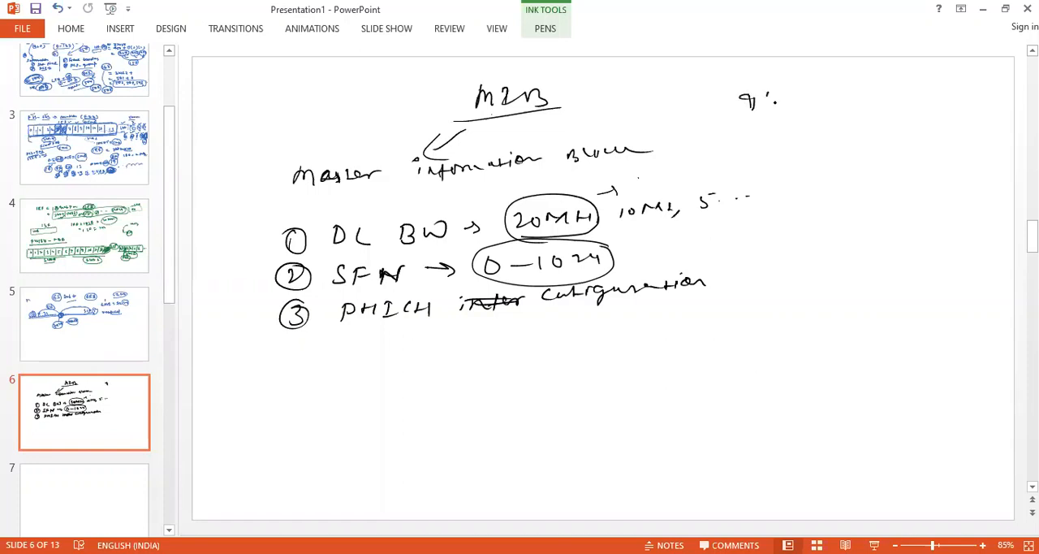
{"action": "left_click_drag", "start_coordinate": [779, 106], "coordinate": [877, 81]}
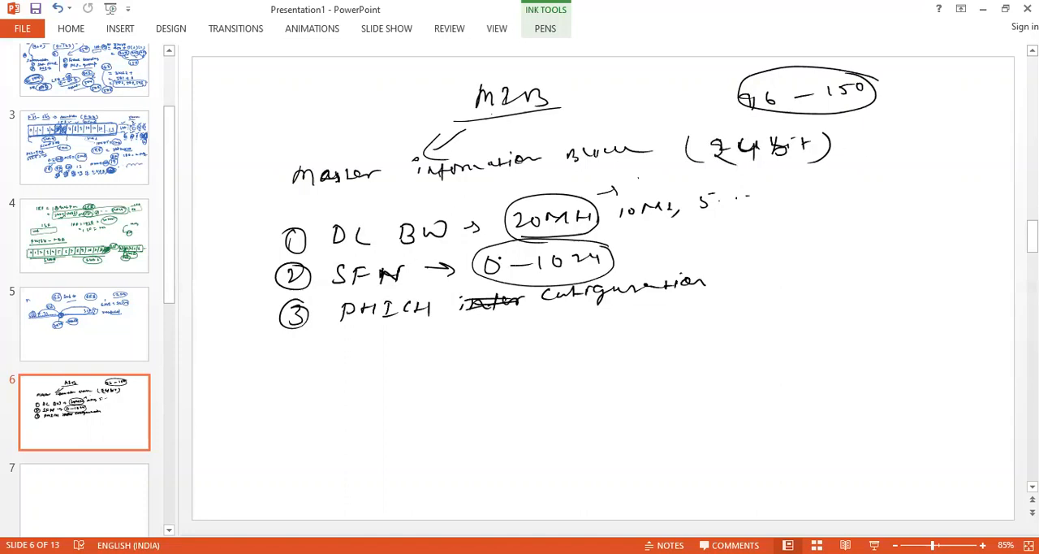
Mark the bit counts 3, 8 and 3 beside the MIB fields
{"action": "left_click", "coordinate": [662, 243]}
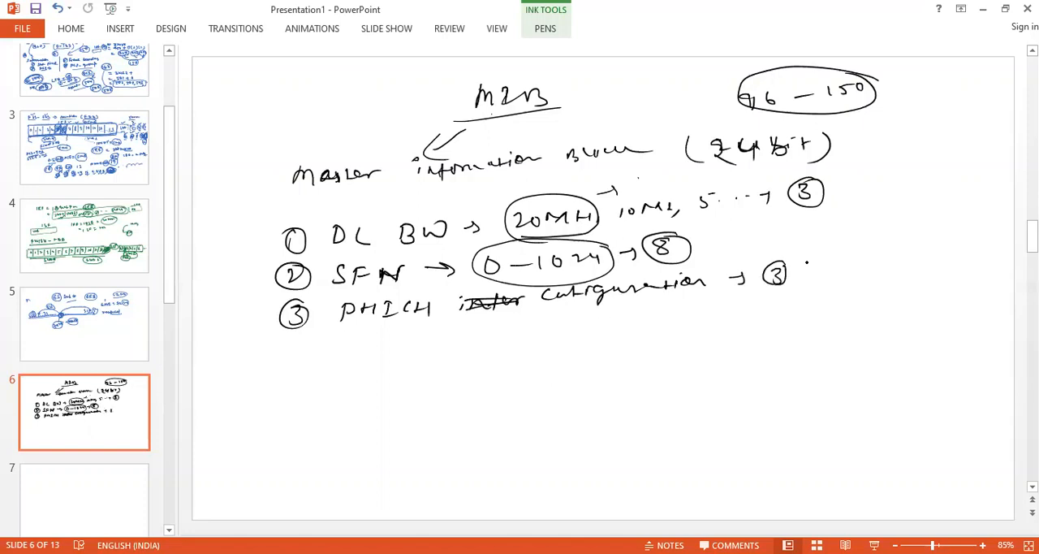
Write 'bit' labels, brace the fields as 14 bit with a circled 10 bit, and tick SFN
{"action": "left_click_drag", "start_coordinate": [812, 268], "coordinate": [847, 272]}
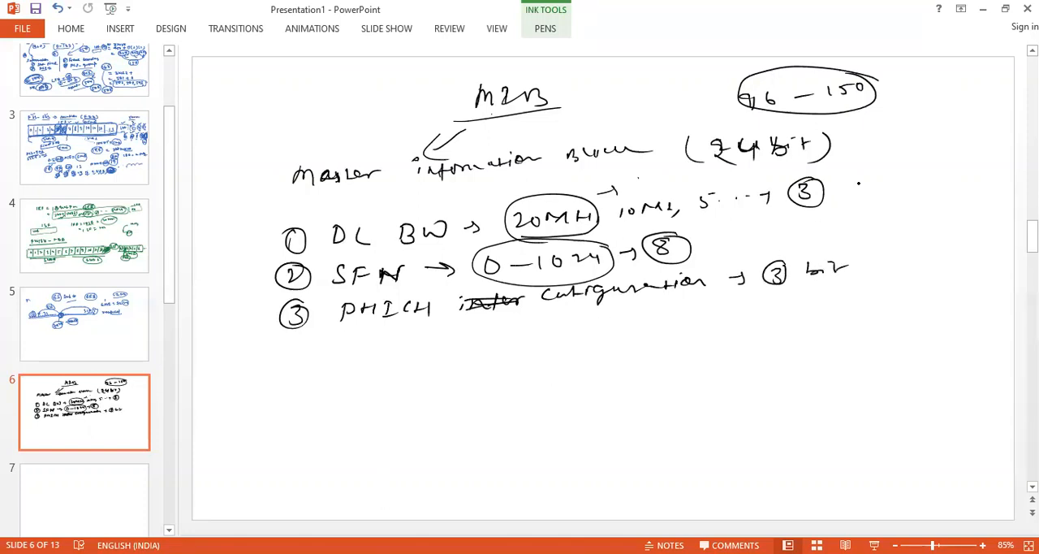
{"action": "left_click_drag", "start_coordinate": [864, 170], "coordinate": [873, 289]}
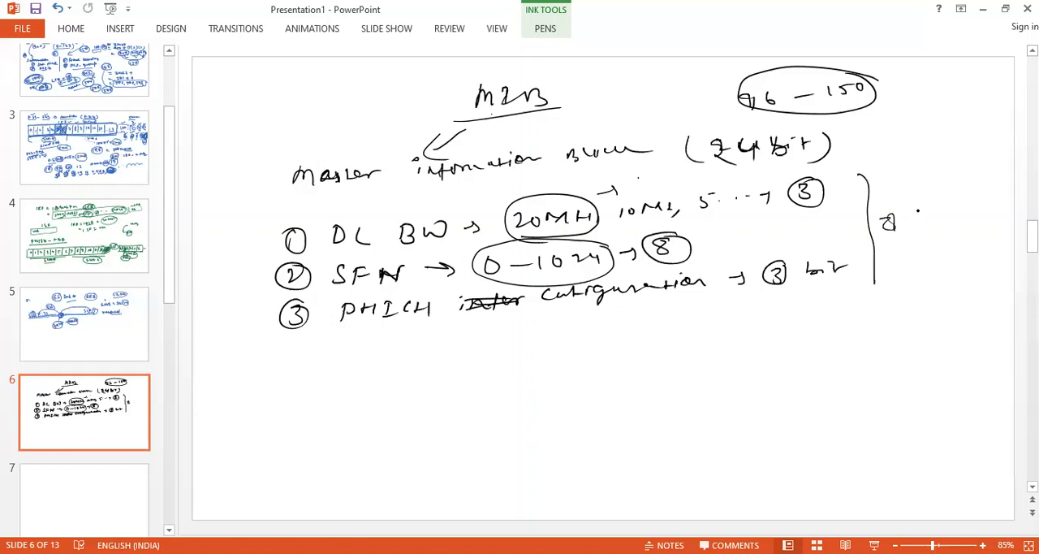
{"action": "left_click_drag", "start_coordinate": [918, 224], "coordinate": [982, 225]}
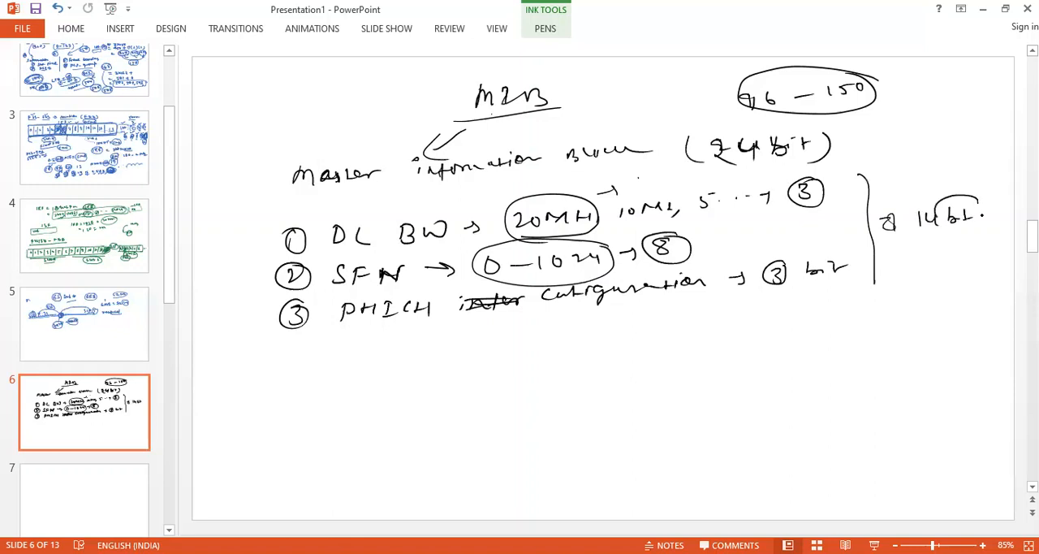
{"action": "left_click_drag", "start_coordinate": [917, 214], "coordinate": [982, 214]}
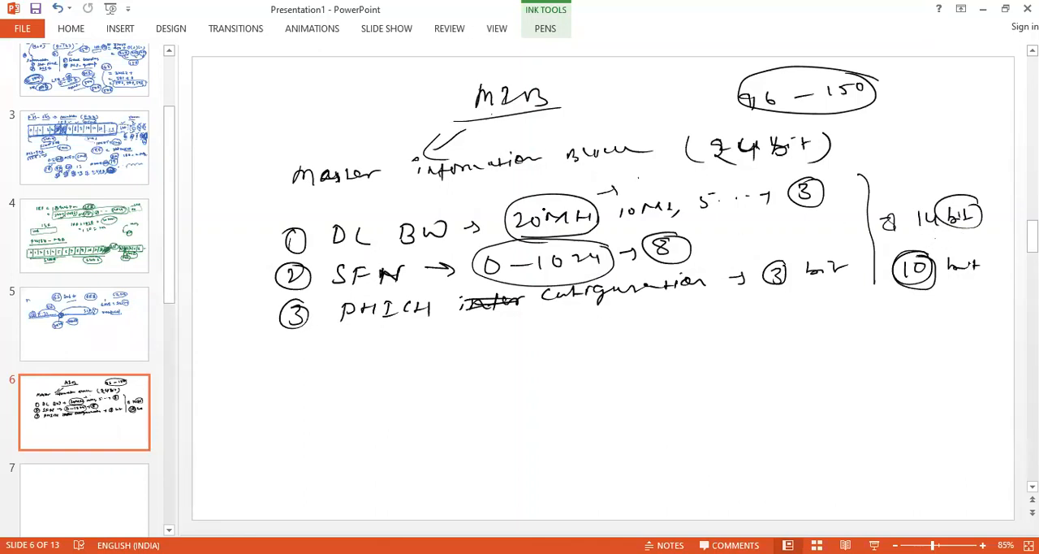
{"action": "left_click_drag", "start_coordinate": [246, 268], "coordinate": [263, 289]}
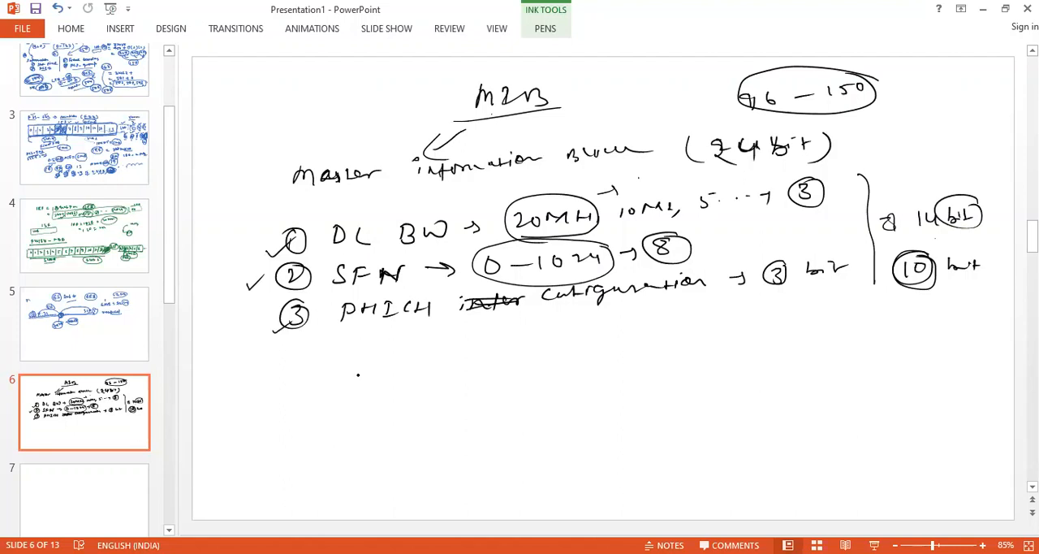
List '1 periodic' and '2 location' and brace the three MIB fields
{"action": "left_click_drag", "start_coordinate": [231, 381], "coordinate": [257, 365]}
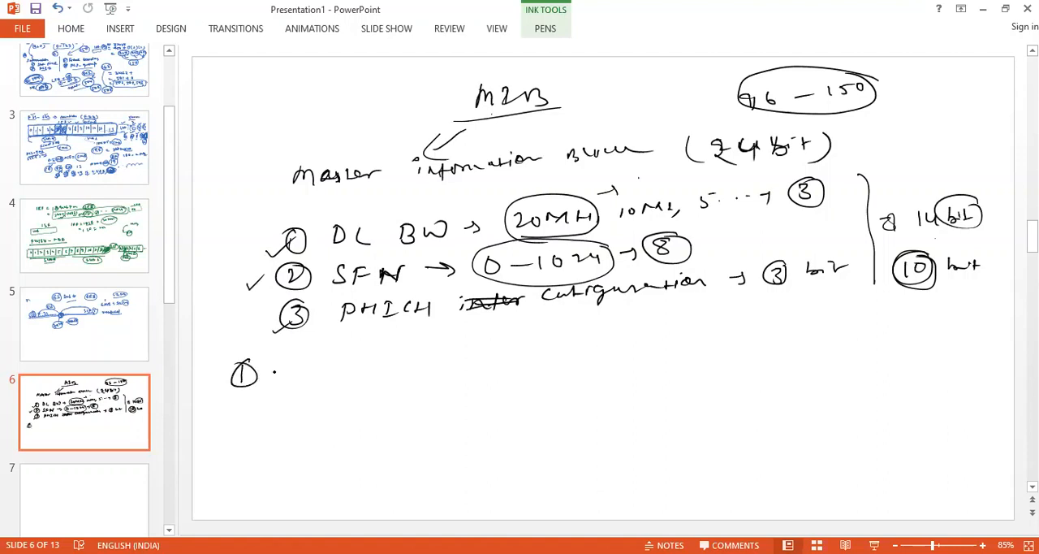
{"action": "left_click_drag", "start_coordinate": [279, 363], "coordinate": [349, 363]}
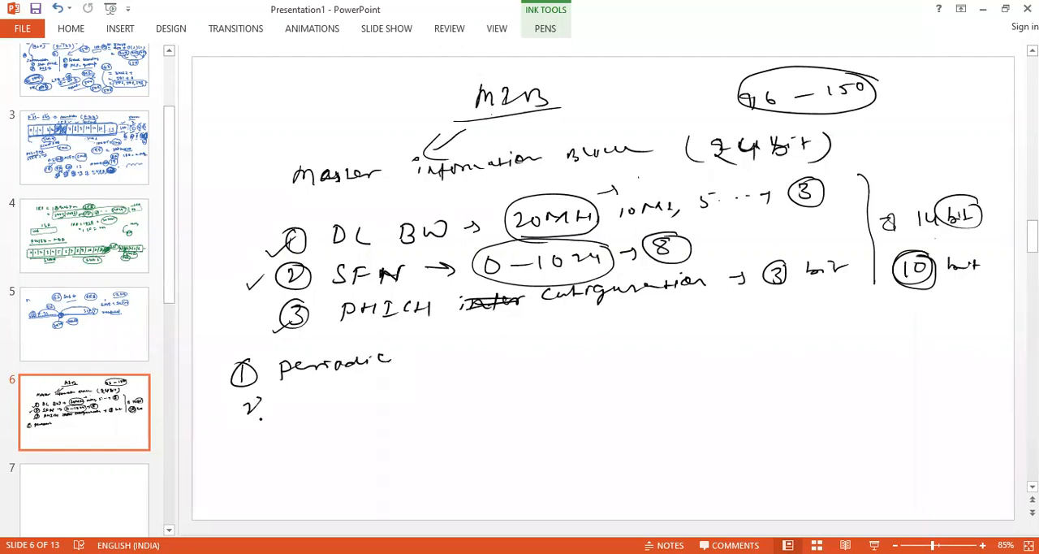
{"action": "left_click_drag", "start_coordinate": [240, 397], "coordinate": [316, 406]}
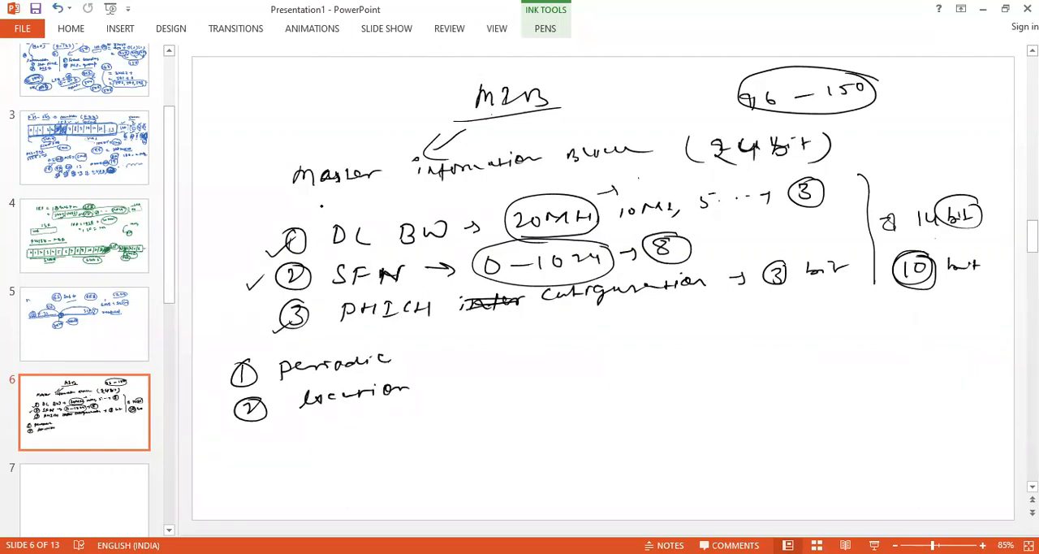
{"action": "left_click_drag", "start_coordinate": [267, 215], "coordinate": [268, 325]}
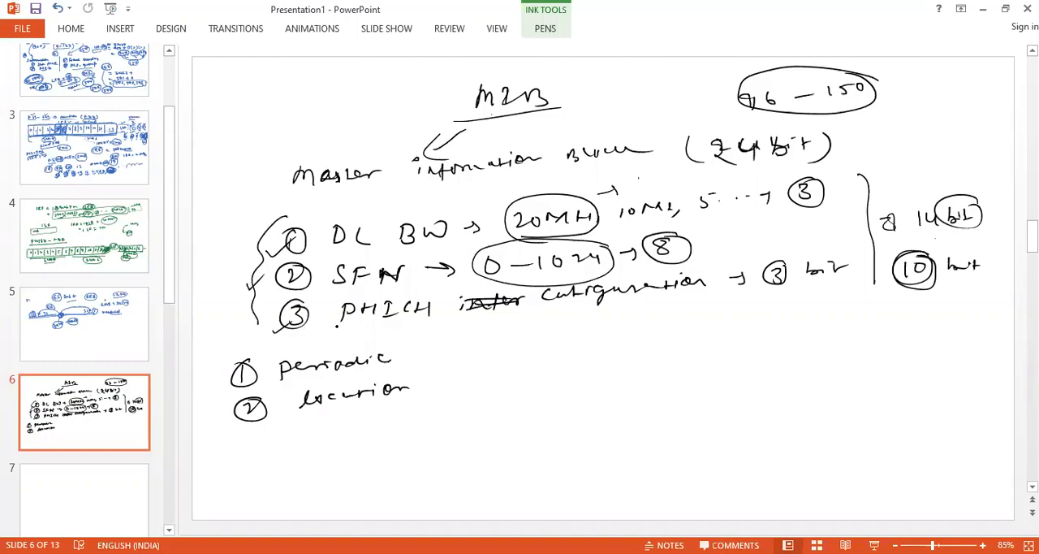
Add an arrow after periodic with 40ms and a circled 10ms repetition
{"action": "left_click_drag", "start_coordinate": [406, 360], "coordinate": [426, 357]}
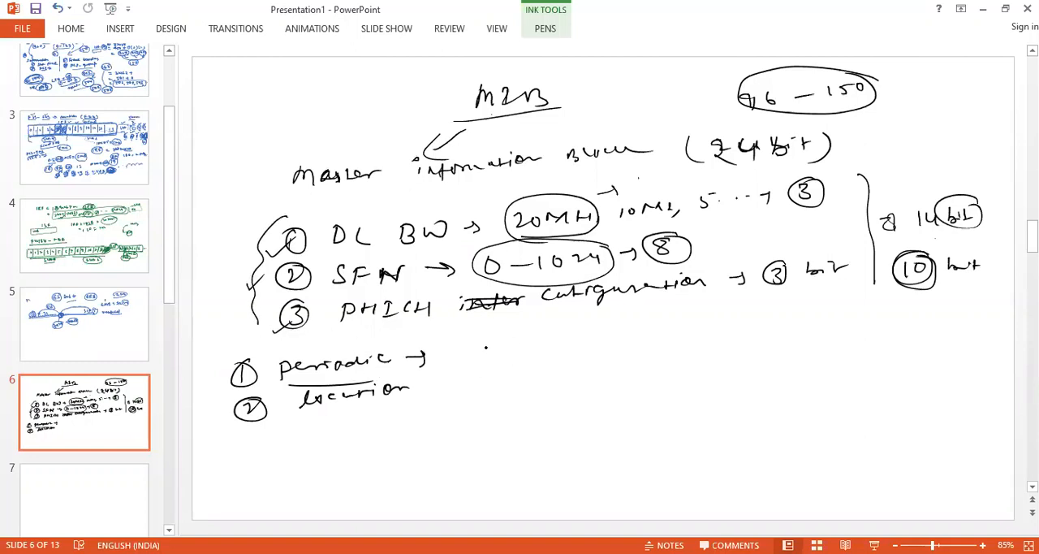
{"action": "left_click_drag", "start_coordinate": [471, 344], "coordinate": [560, 350]}
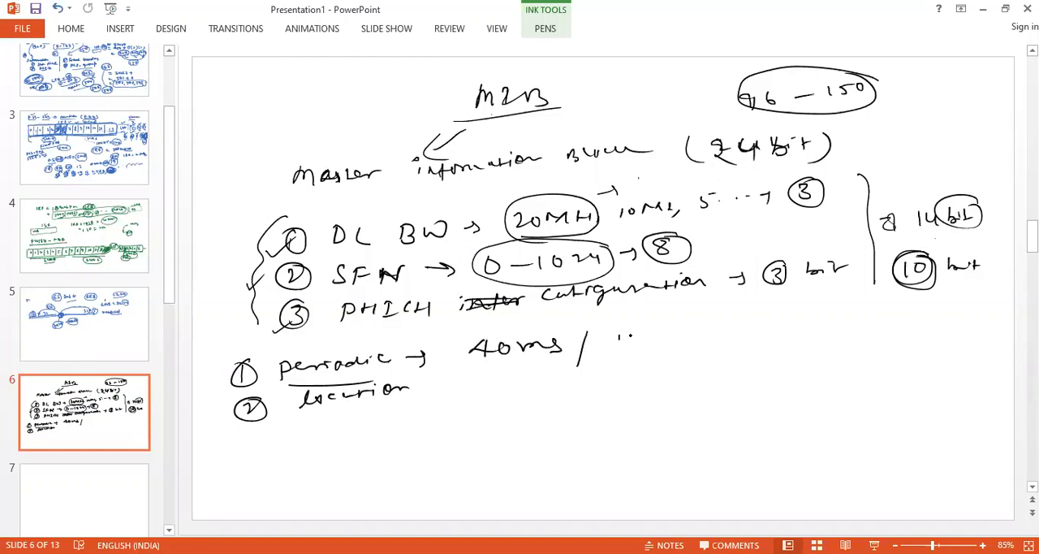
{"action": "left_click_drag", "start_coordinate": [614, 341], "coordinate": [690, 341]}
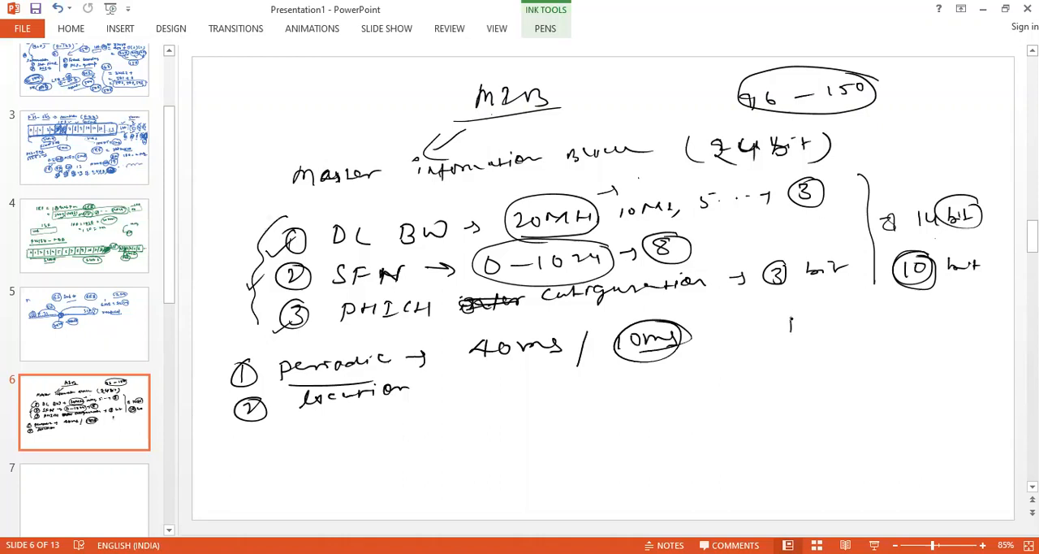
Sketch an arrow into a small frame box with circled repetition marks
{"action": "left_click_drag", "start_coordinate": [792, 328], "coordinate": [857, 325]}
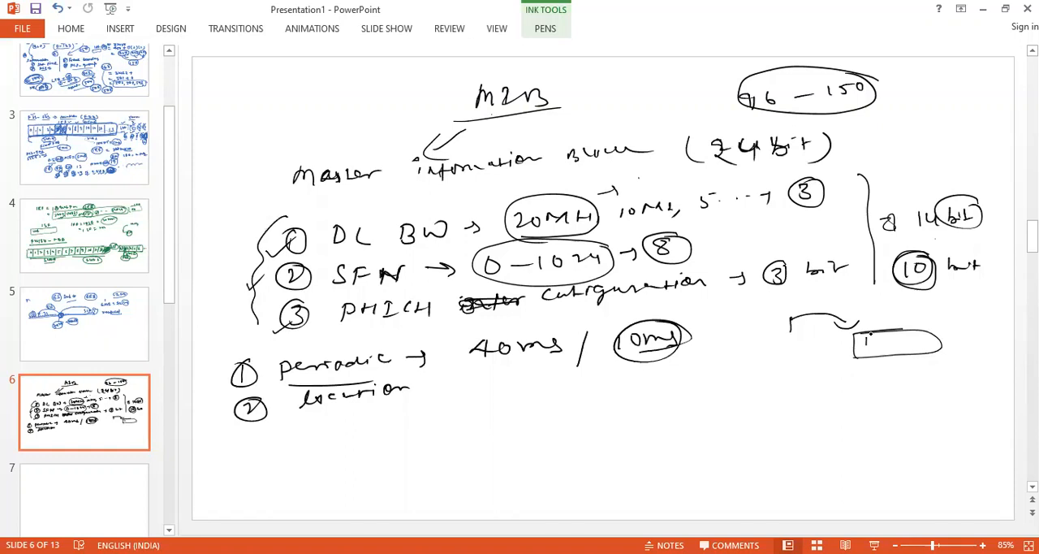
{"action": "left_click_drag", "start_coordinate": [860, 338], "coordinate": [874, 337]}
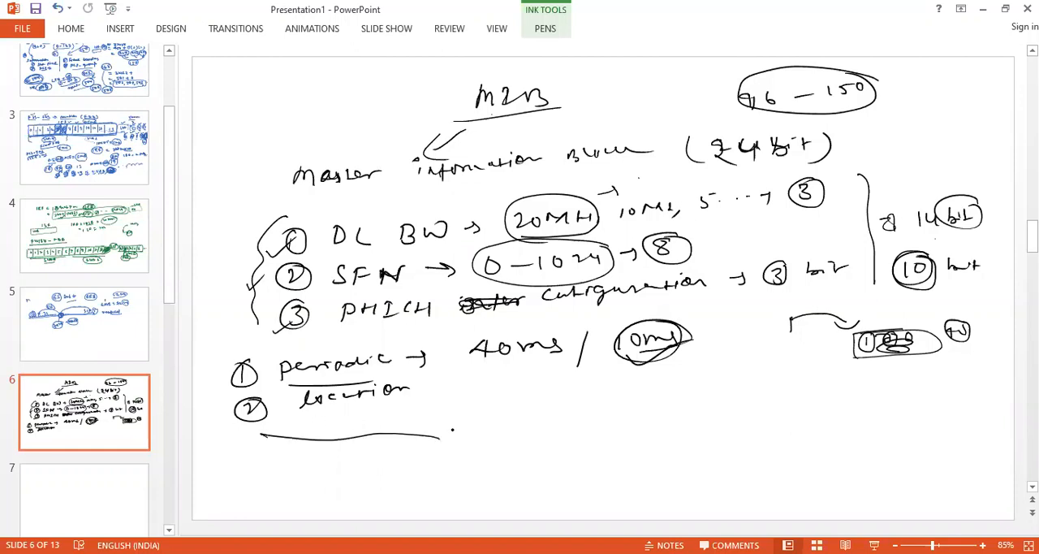
Draw a long strip and number its symbols 0 to 13
{"action": "left_click_drag", "start_coordinate": [256, 436], "coordinate": [739, 461]}
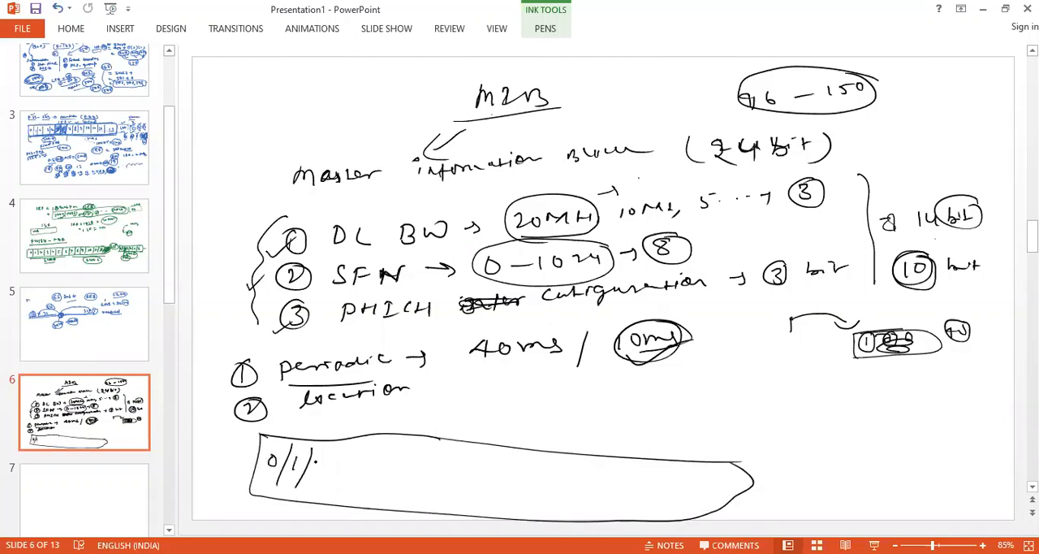
{"action": "left_click_drag", "start_coordinate": [316, 463], "coordinate": [431, 463]}
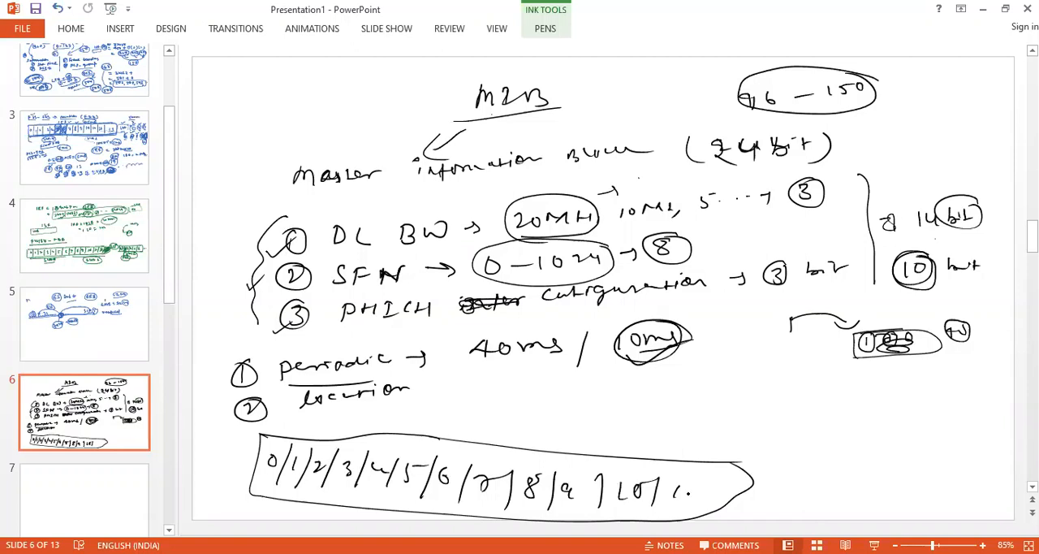
{"action": "left_click_drag", "start_coordinate": [682, 487], "coordinate": [796, 496]}
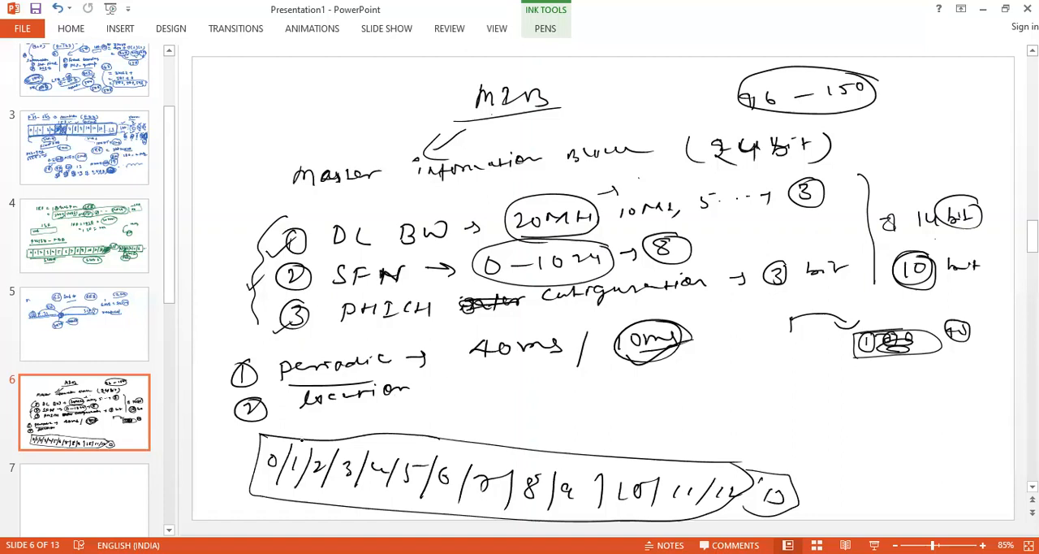
Label slot 0 and split the strip into slot 0 and slot 1
{"action": "left_click_drag", "start_coordinate": [309, 425], "coordinate": [341, 425]}
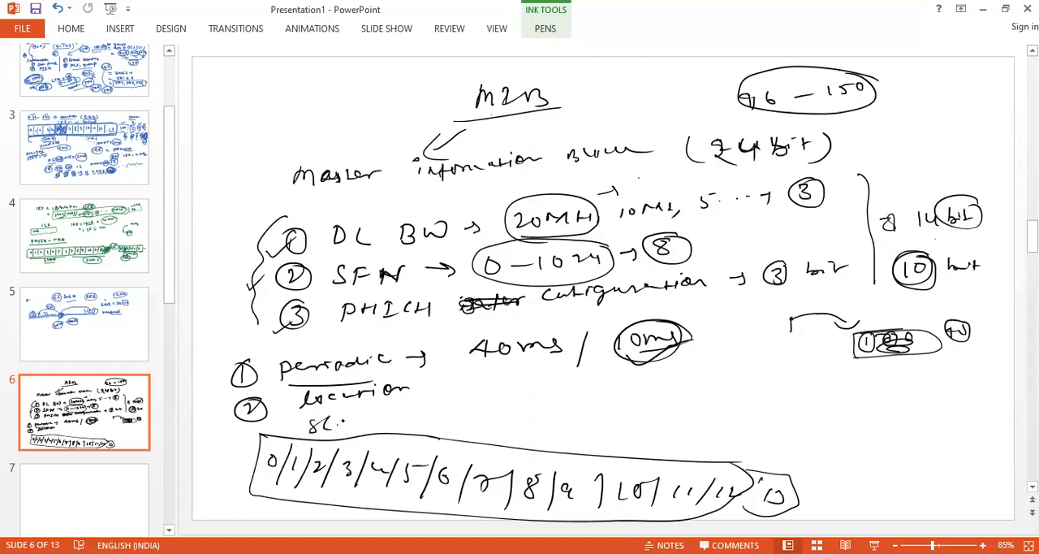
{"action": "left_click_drag", "start_coordinate": [333, 422], "coordinate": [381, 425]}
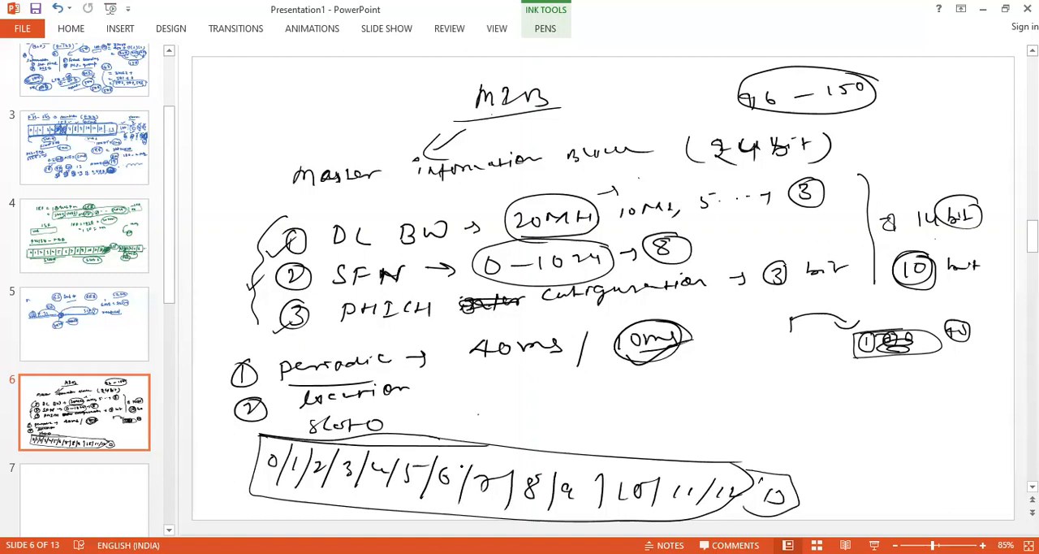
{"action": "left_click_drag", "start_coordinate": [474, 419], "coordinate": [458, 519]}
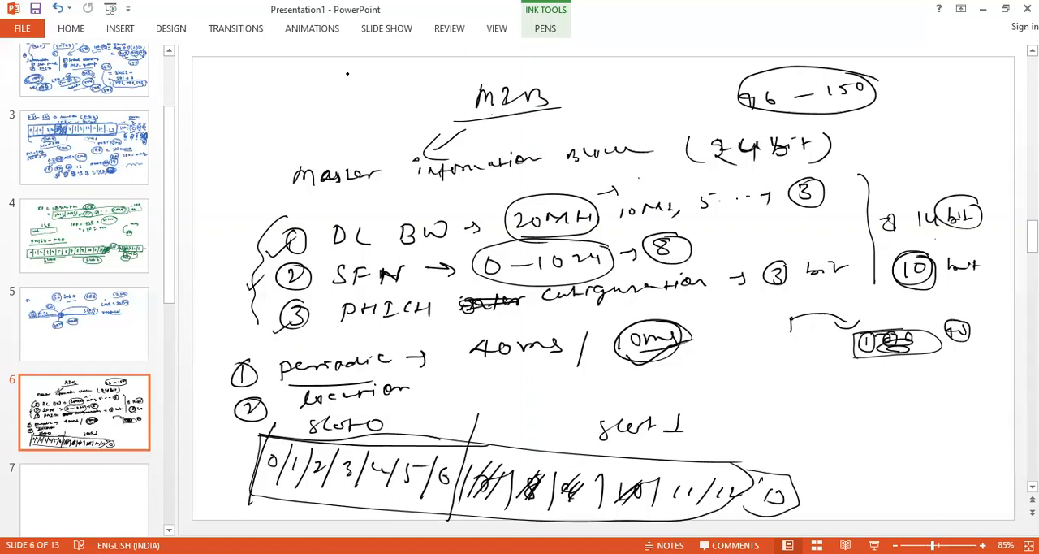
In red ink, shade symbols 7–10 and draw a line over the slot 1 label
{"action": "left_click", "coordinate": [545, 29]}
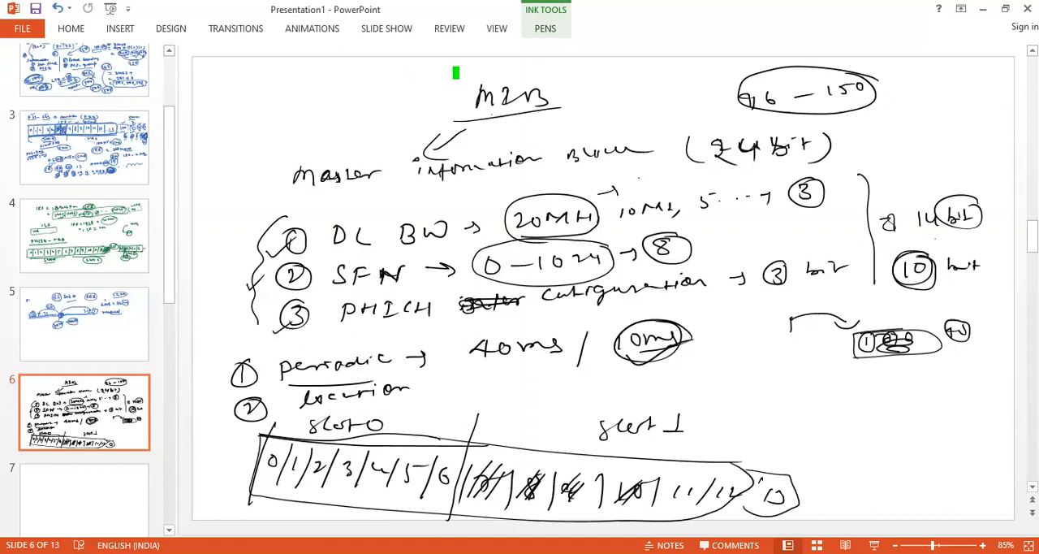
{"action": "left_click", "coordinate": [546, 28]}
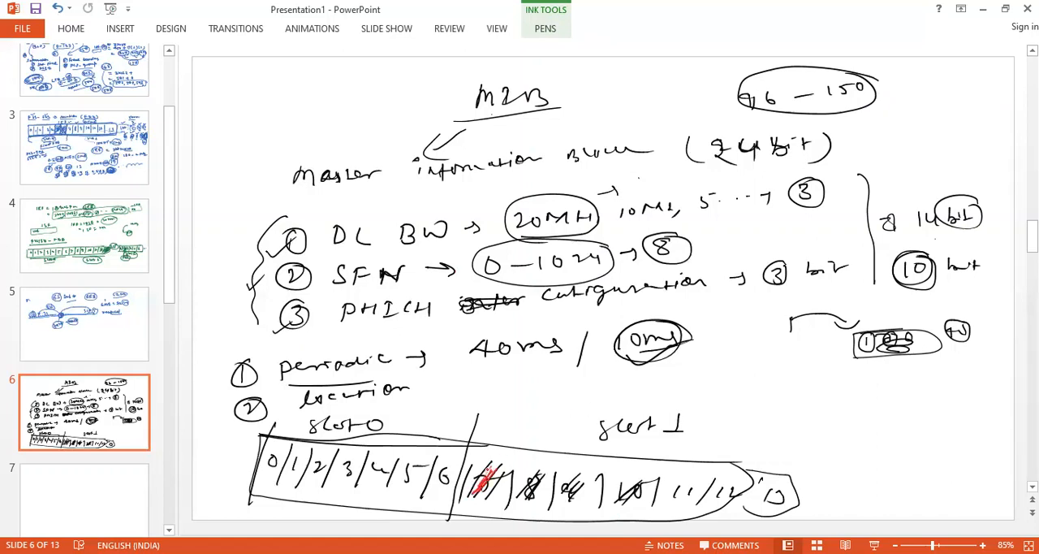
{"action": "left_click_drag", "start_coordinate": [462, 479], "coordinate": [503, 495]}
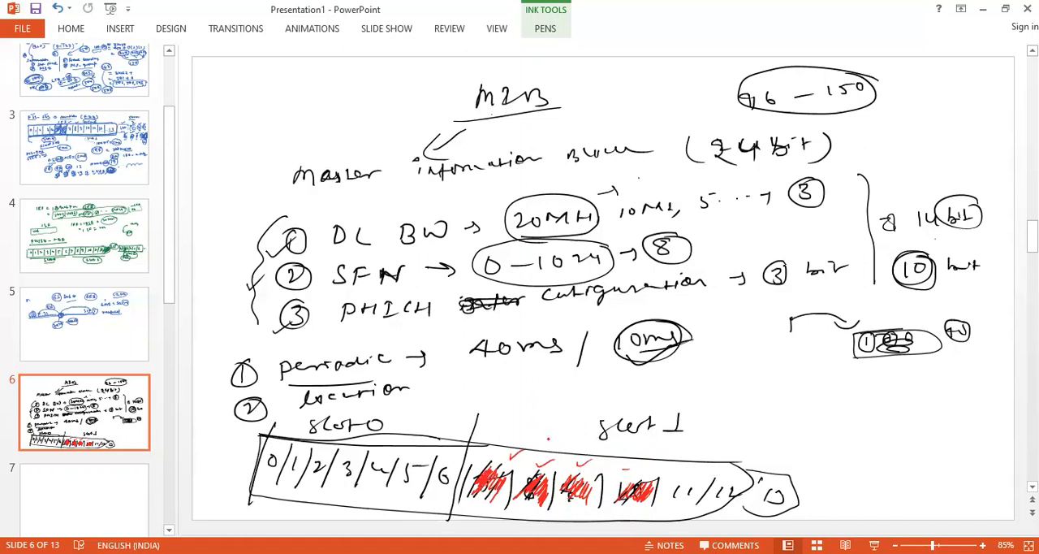
{"action": "left_click_drag", "start_coordinate": [581, 414], "coordinate": [706, 403]}
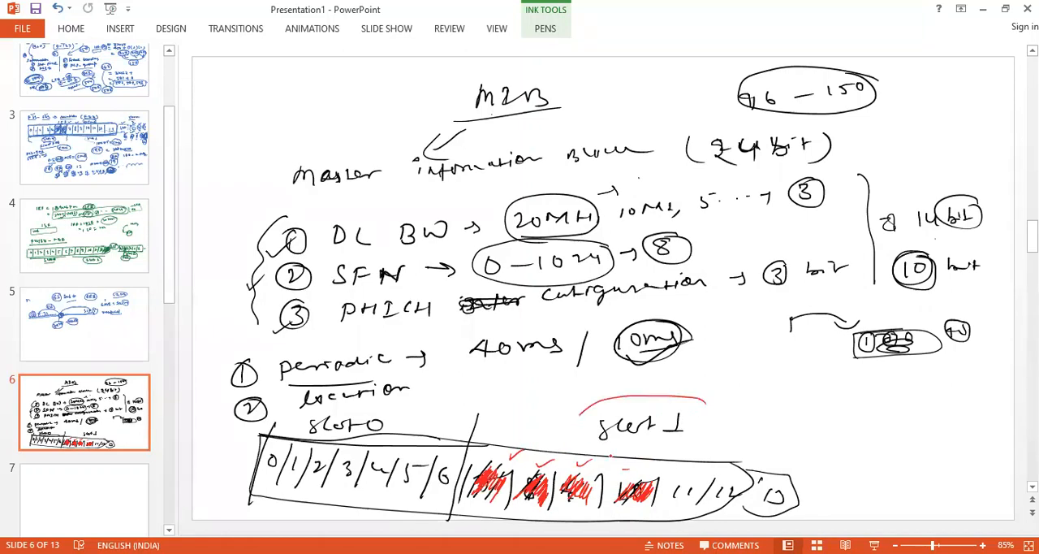